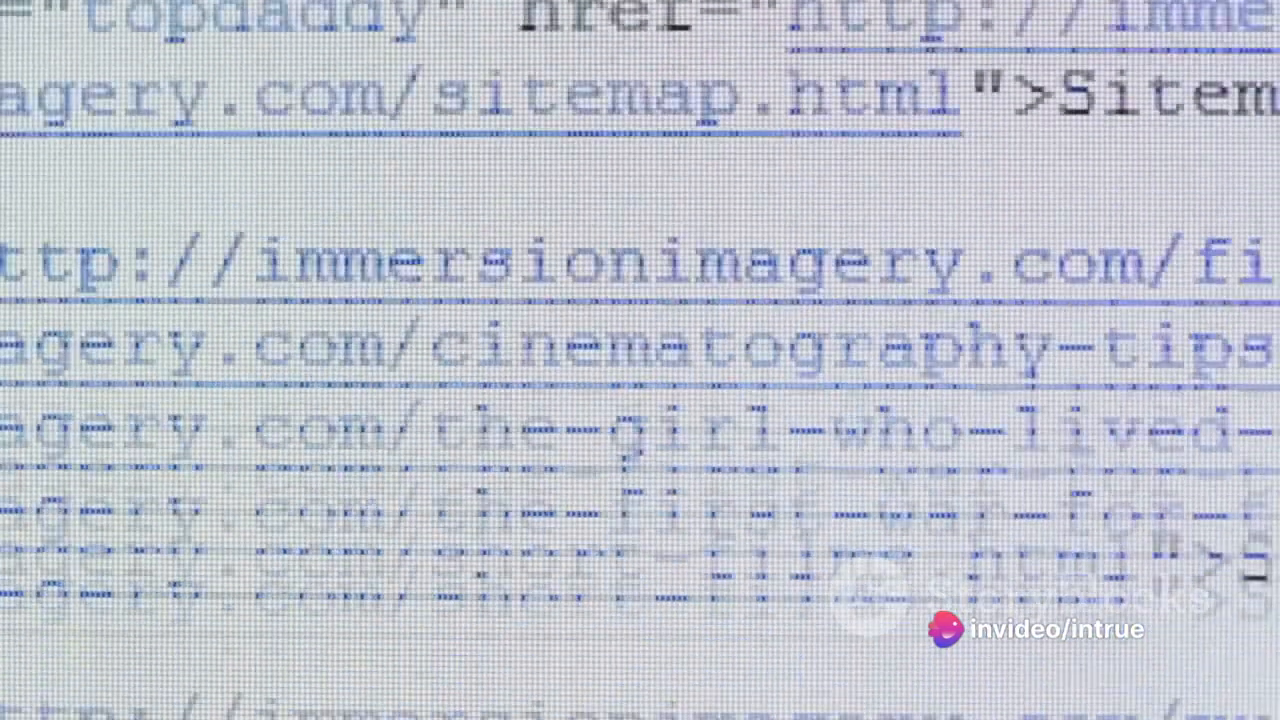
scroll(down, 3)
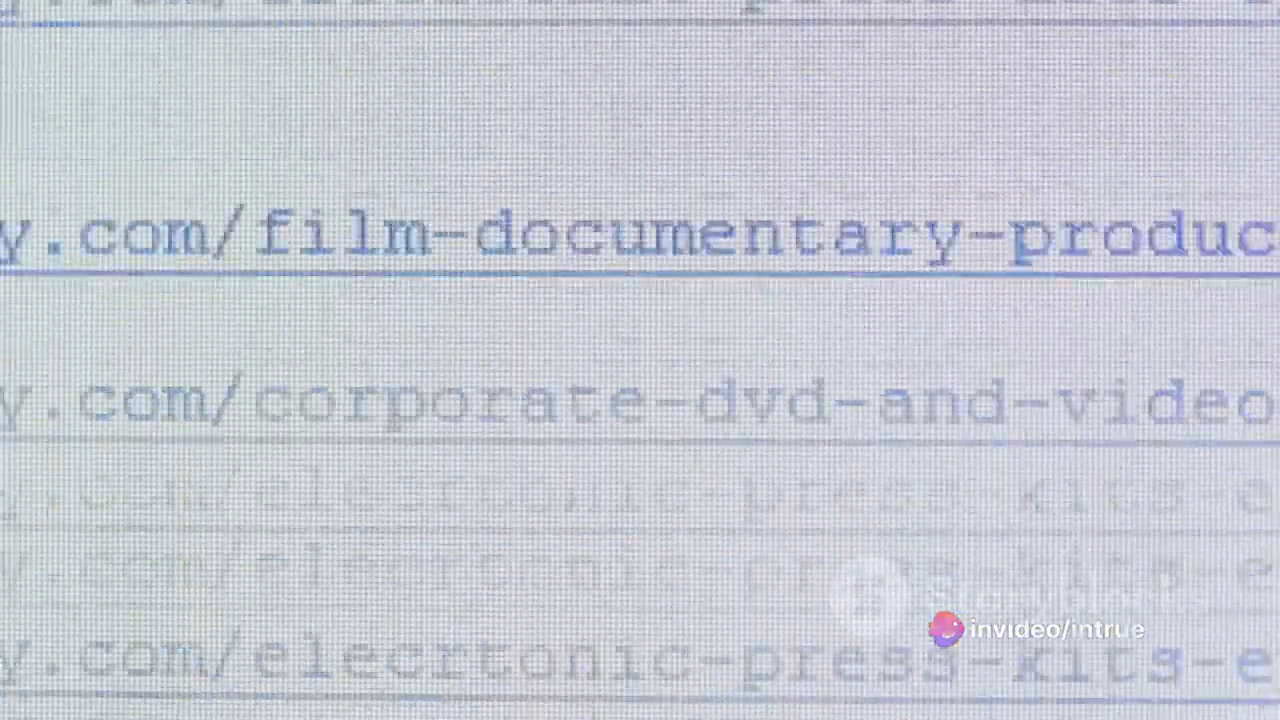